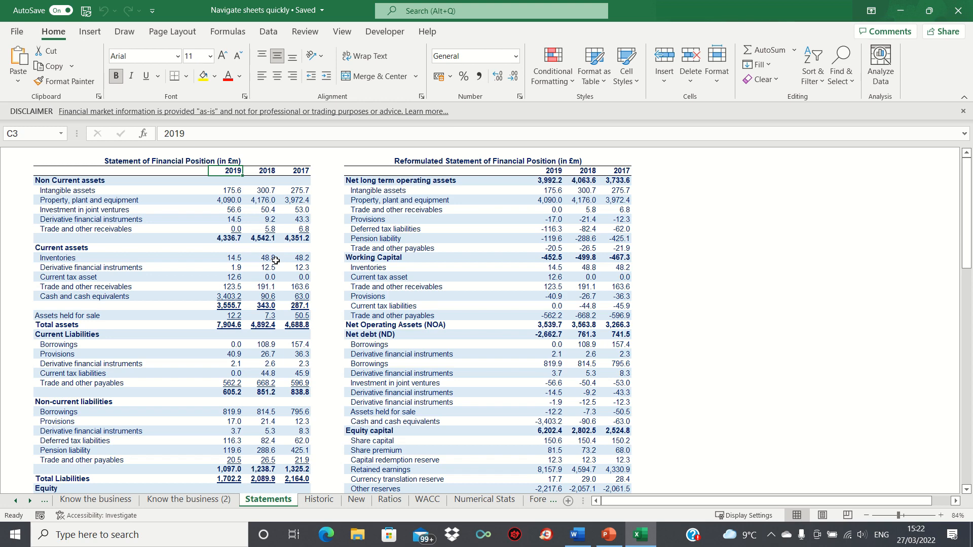
- Cycle through the Ratios, Historic and Statements sheet tabs, ending on Historic
left_click(389, 499)
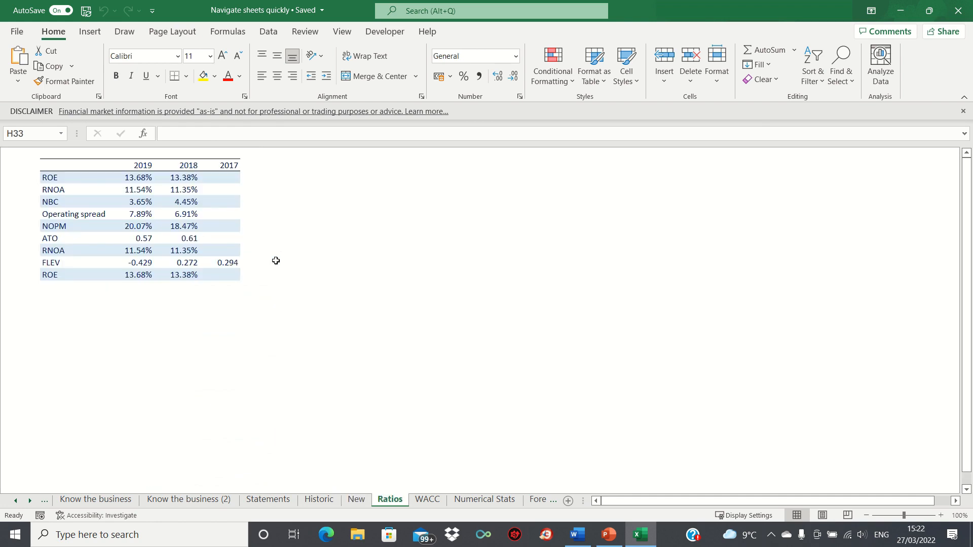
left_click(318, 499)
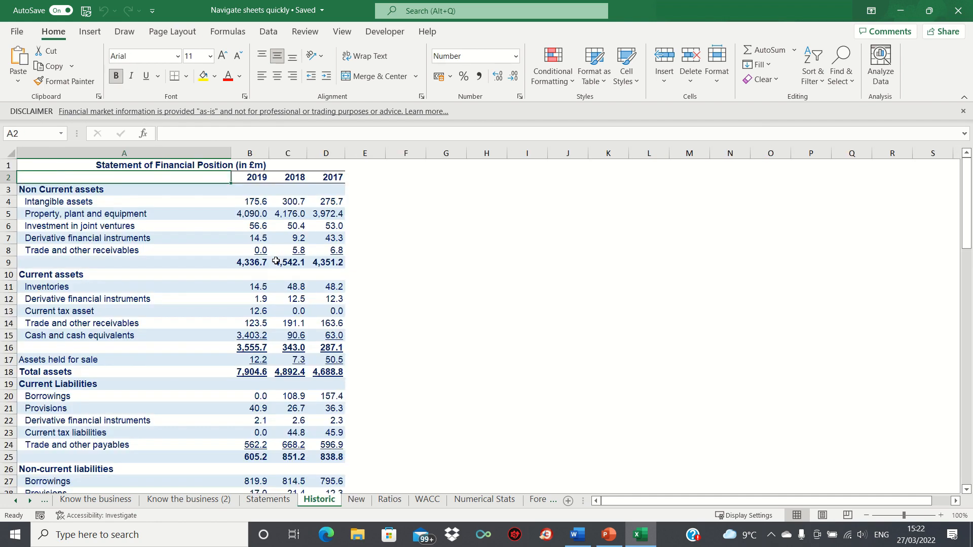
left_click(268, 499)
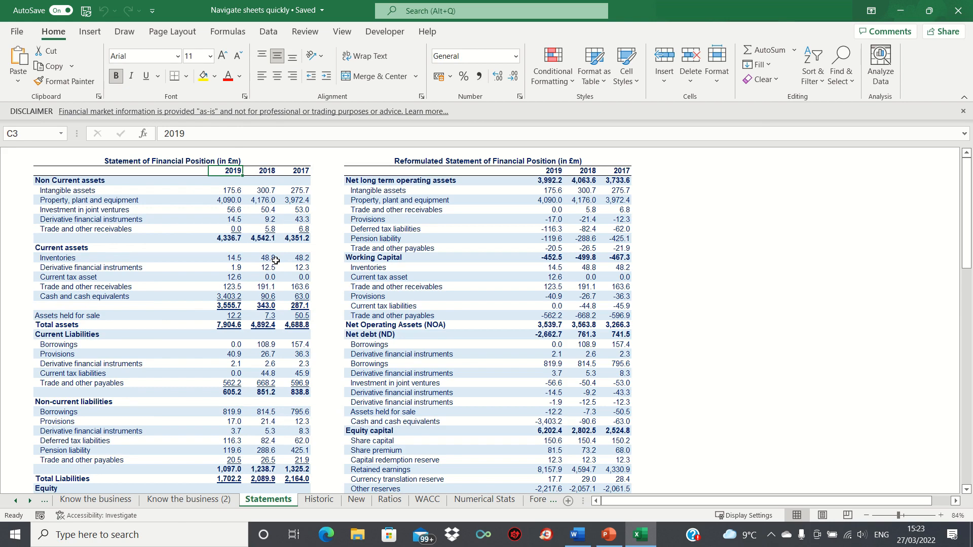
left_click(319, 499)
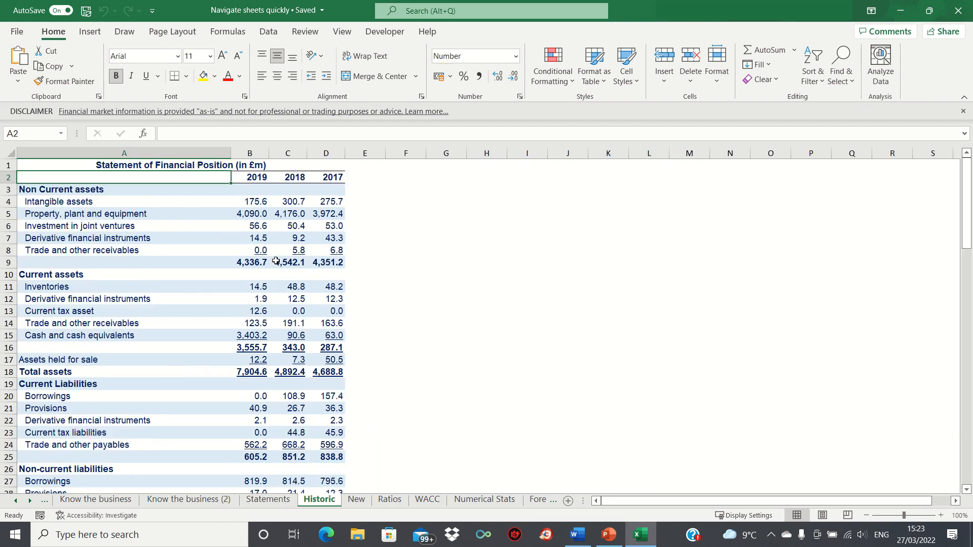
mouse_move(160, 335)
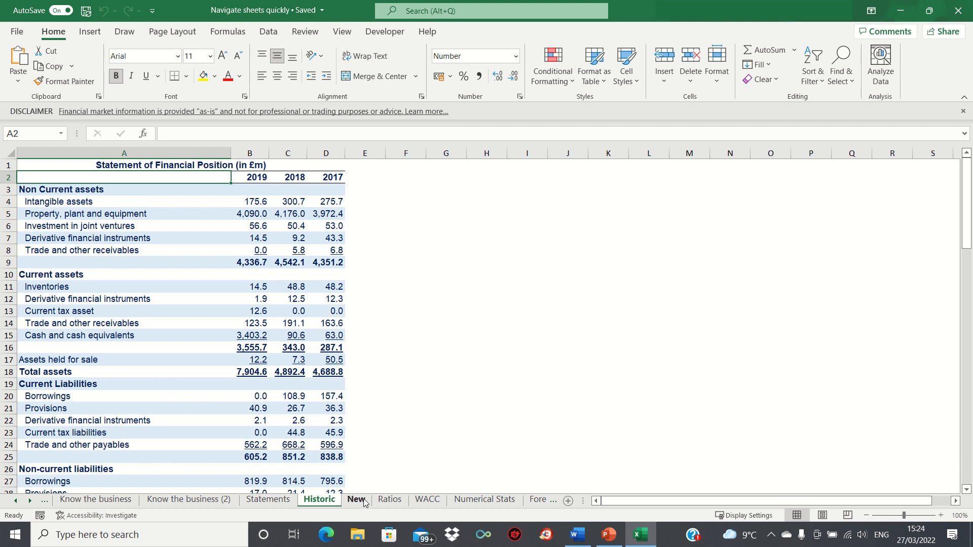
- Visit New, Ratios, Historic and Know the business (2), returning to Statements
left_click(355, 500)
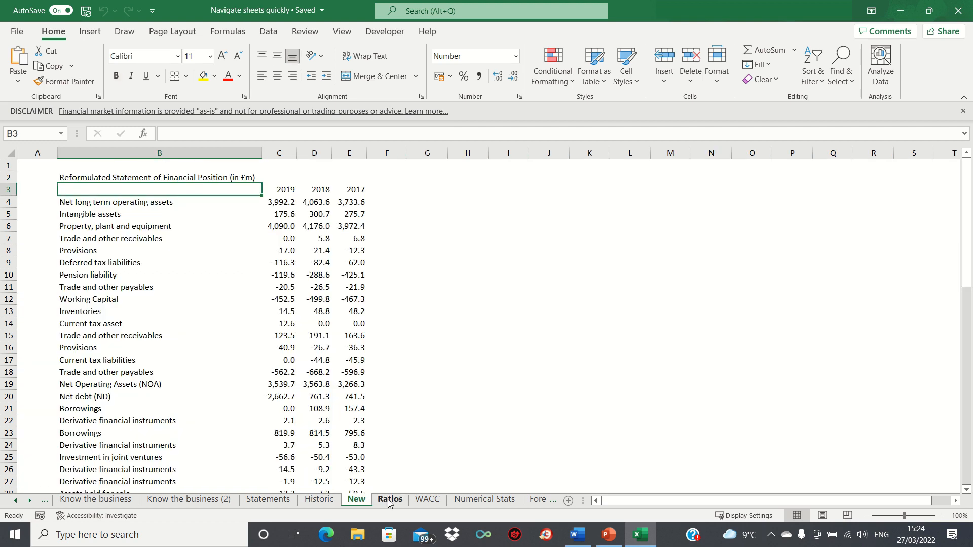
left_click(389, 498)
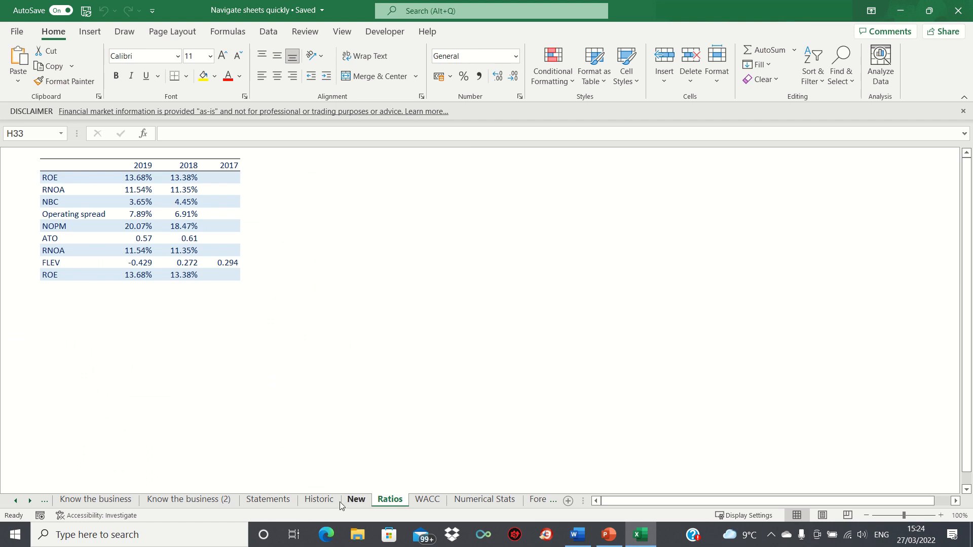
left_click(269, 499)
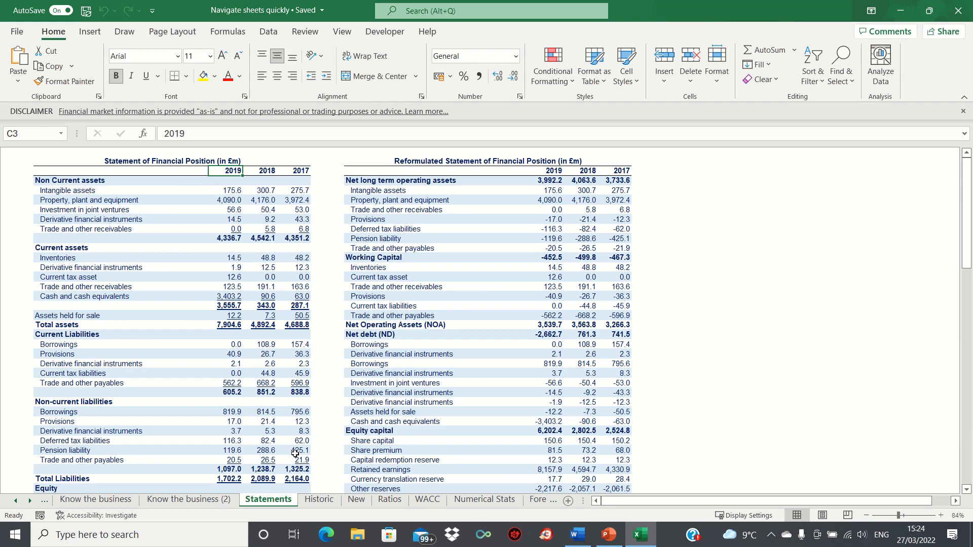
key("ctrl+pgdn")
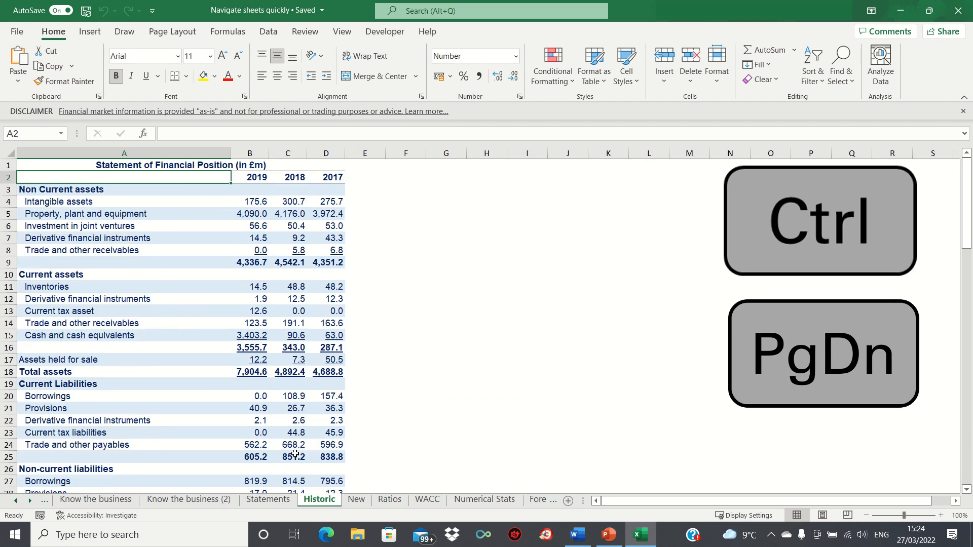
key("pageup")
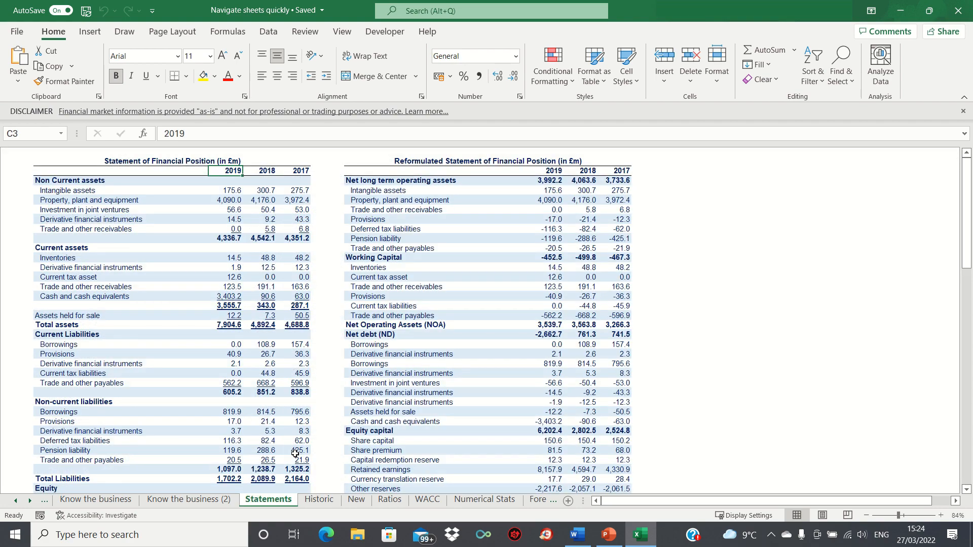
left_click(188, 500)
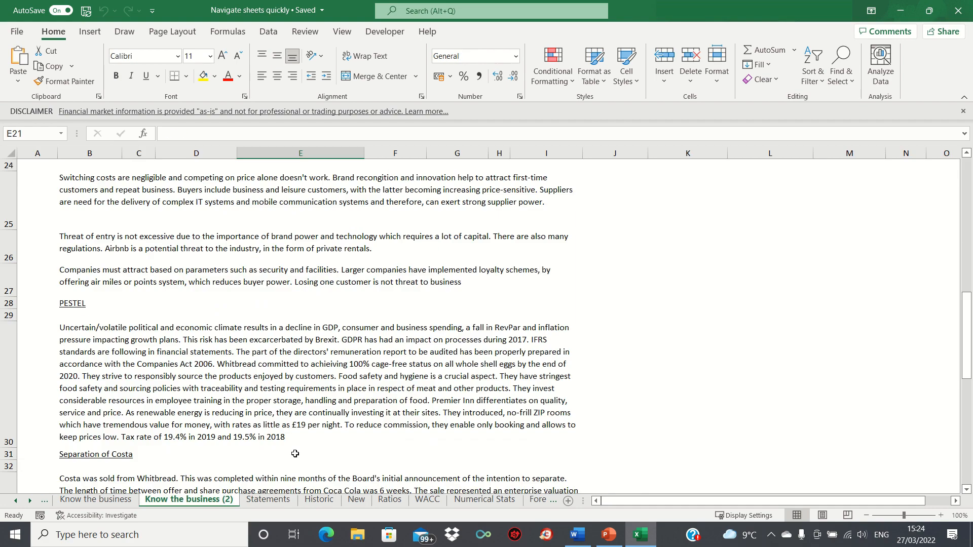
left_click(267, 500)
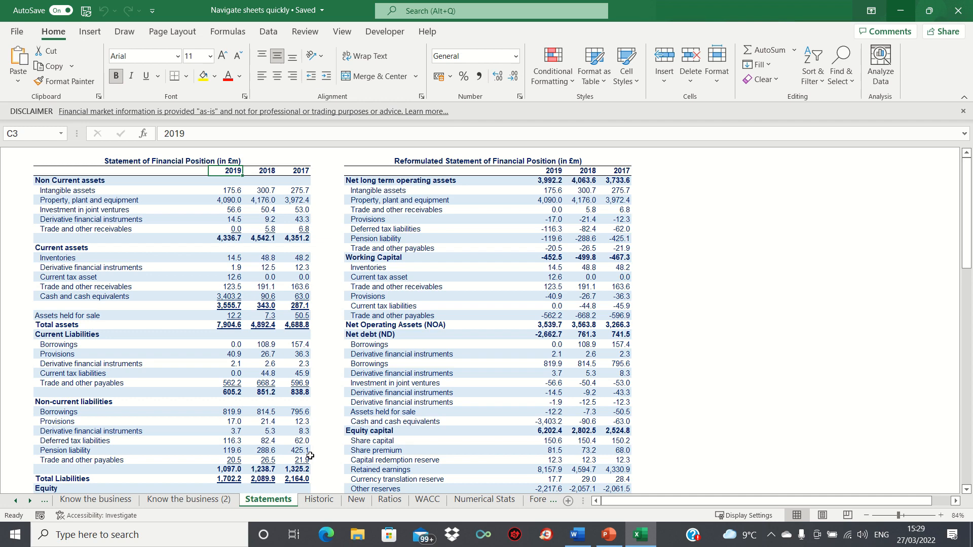
mouse_move(148, 460)
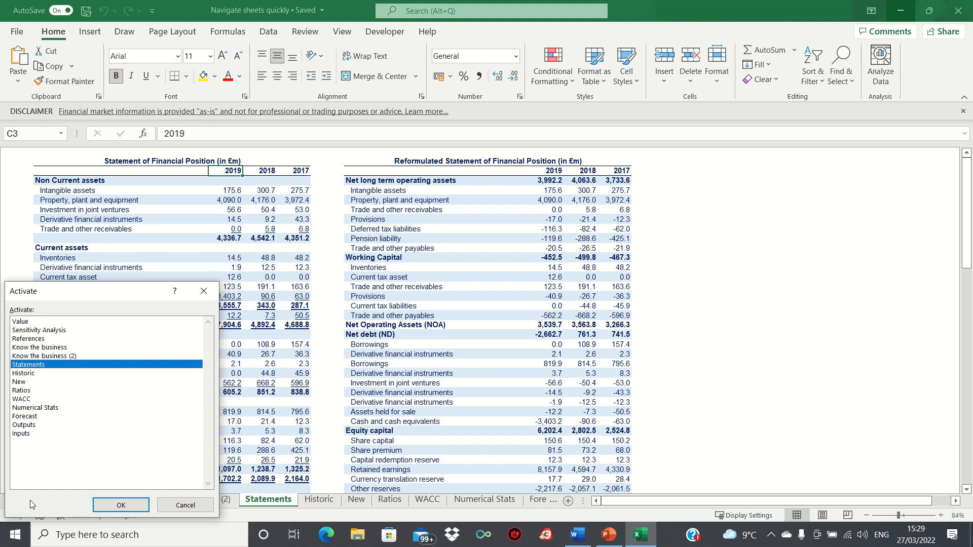
mouse_move(54, 373)
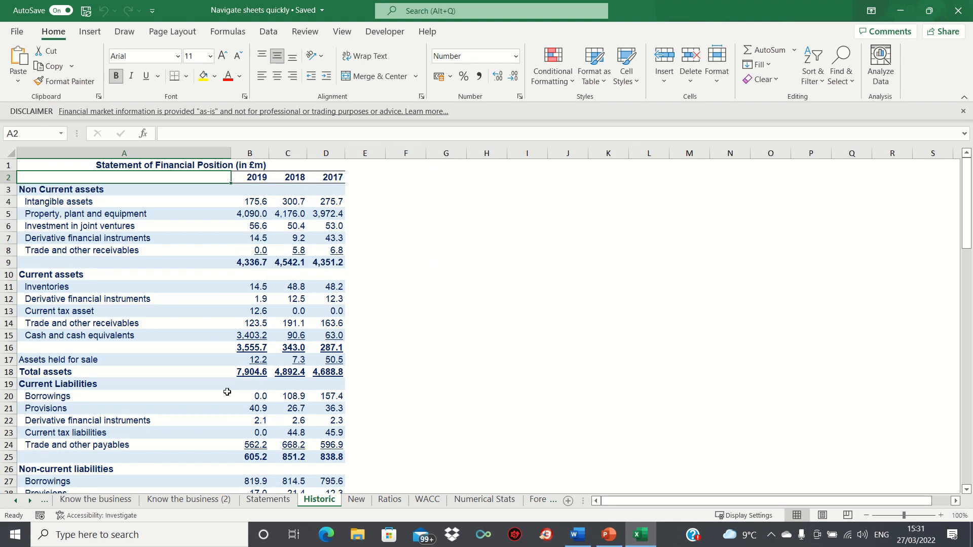
key("Ctrl")
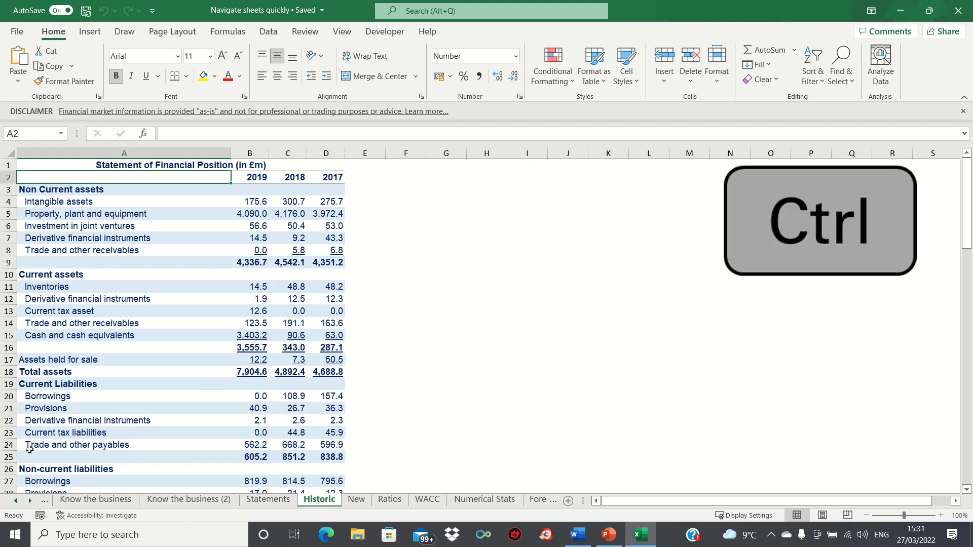
mouse_move(32, 450)
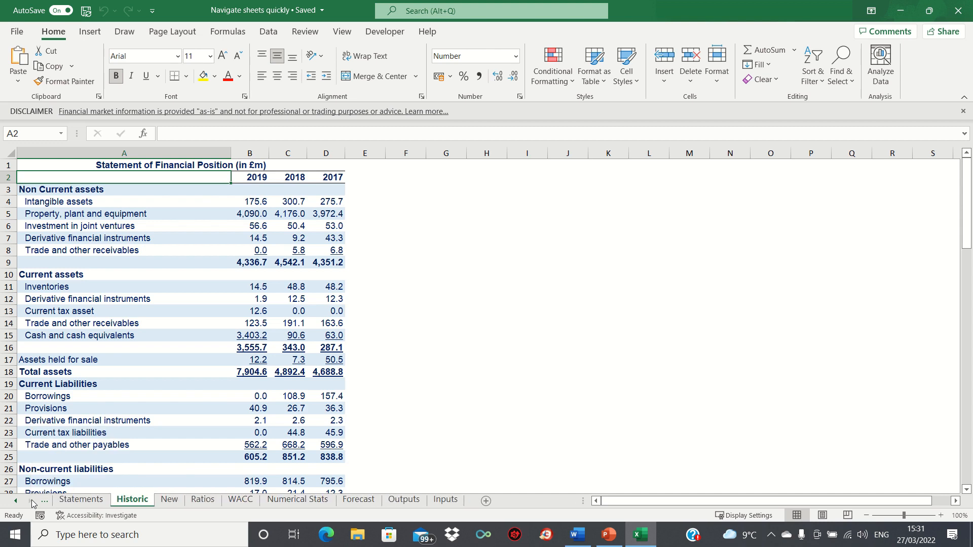
mouse_move(43, 501)
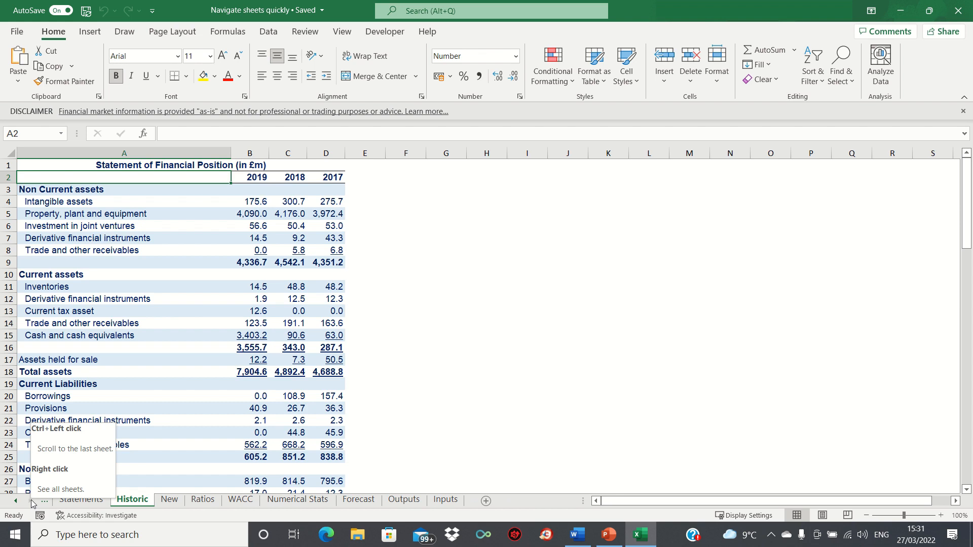
left_click(14, 501)
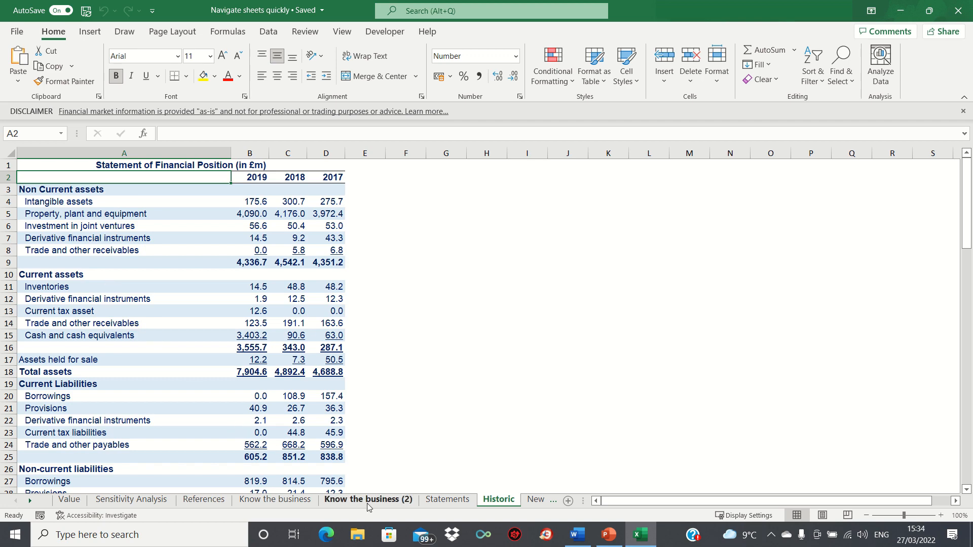
- Delete the Know the business (2) sheet from its tab menu
right_click(368, 498)
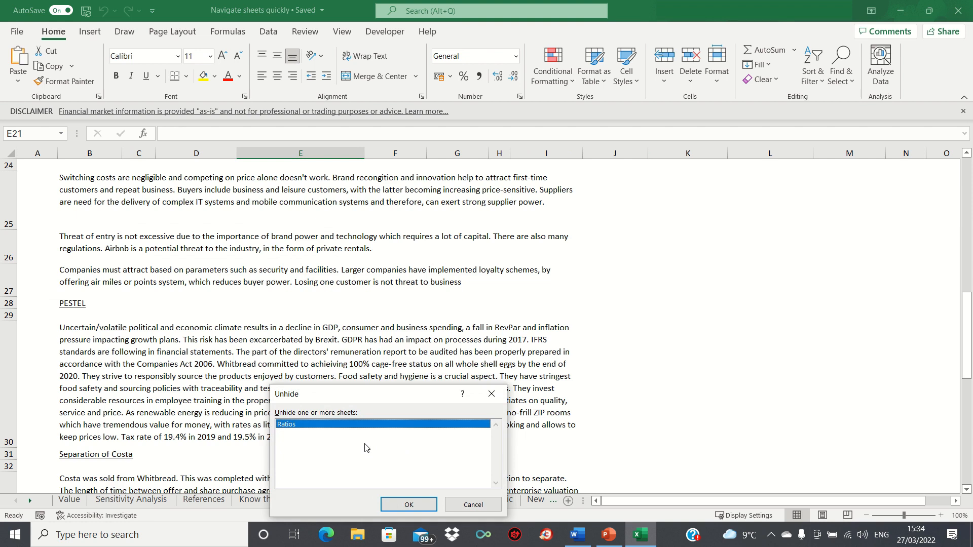
mouse_move(472, 503)
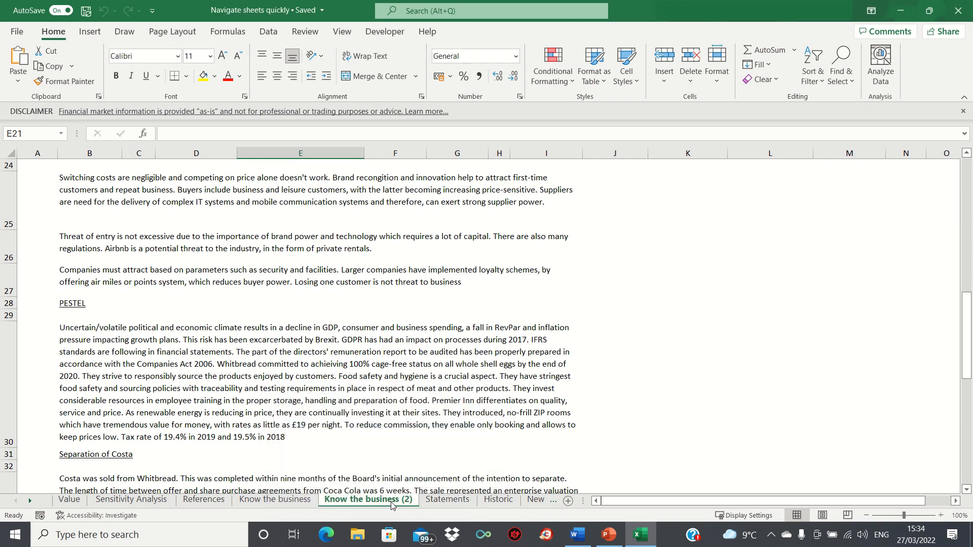
right_click(368, 500)
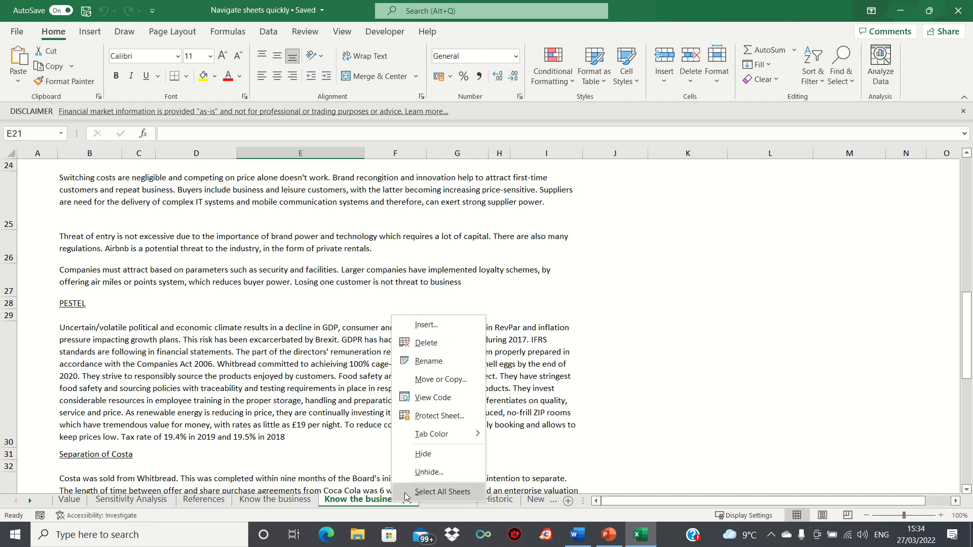
left_click(346, 499)
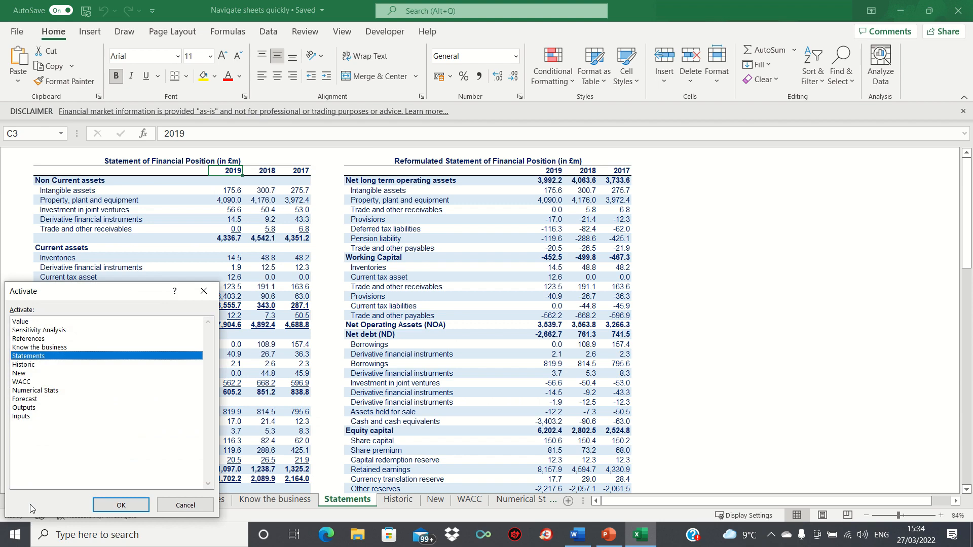
- Dismiss the sheet list, cancel Move or Copy, and Ctrl-drag Statements to create Statements (2)
left_click(121, 505)
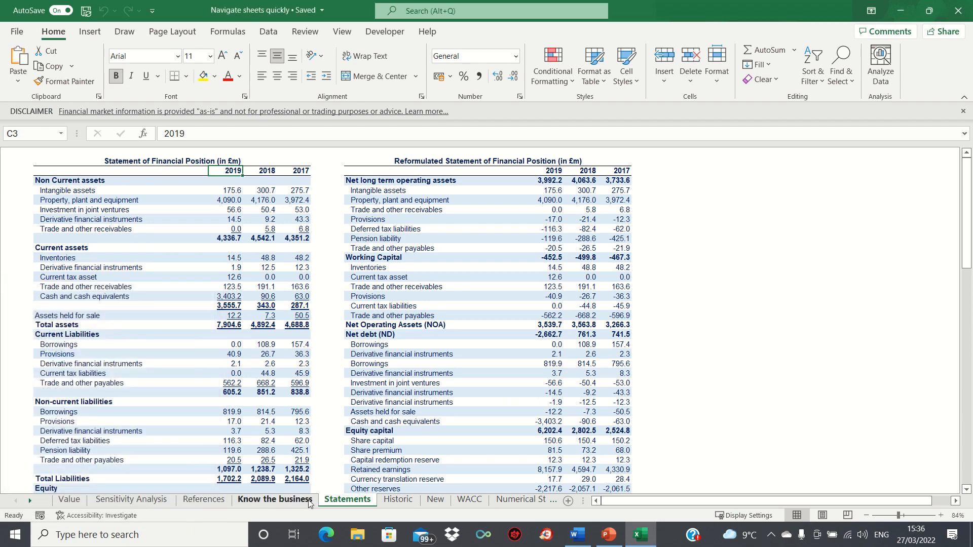
right_click(346, 499)
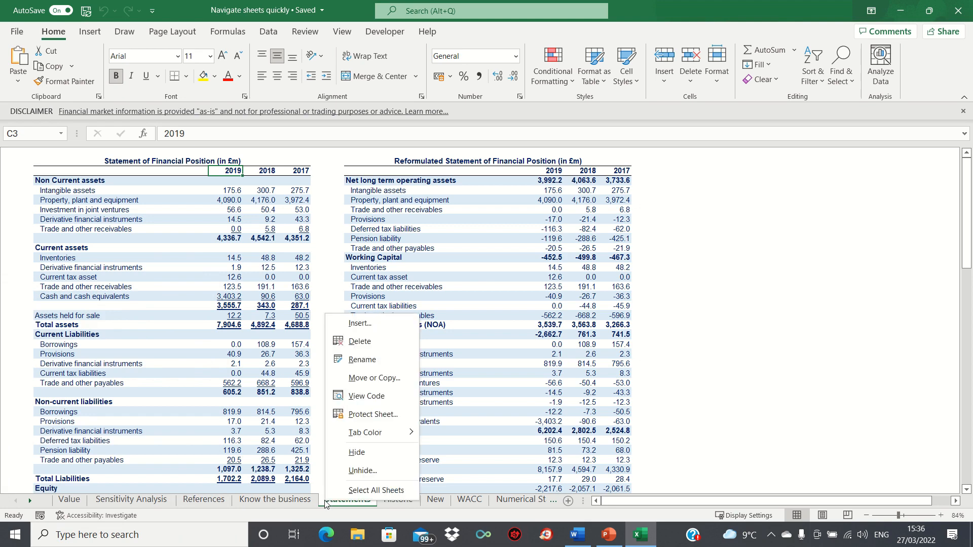
left_click(374, 378)
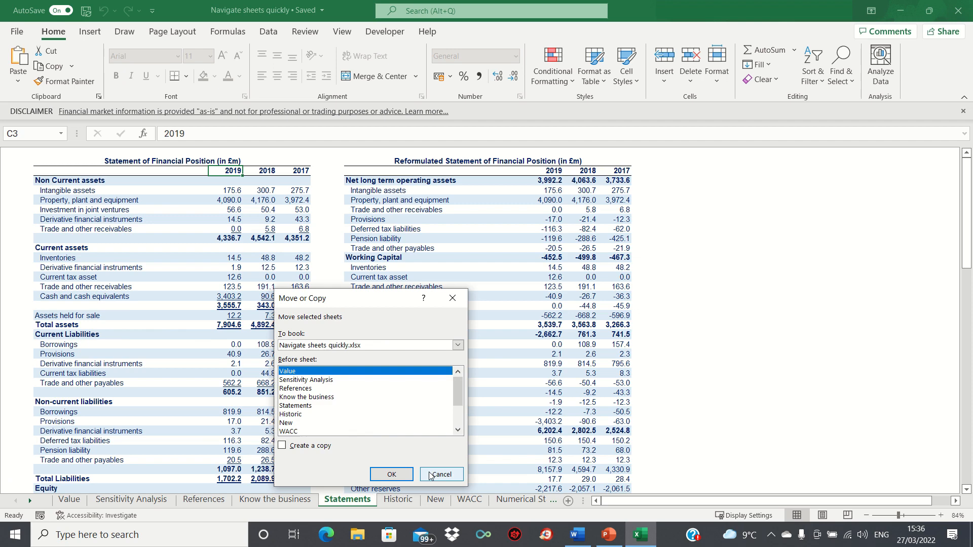
left_click(440, 474)
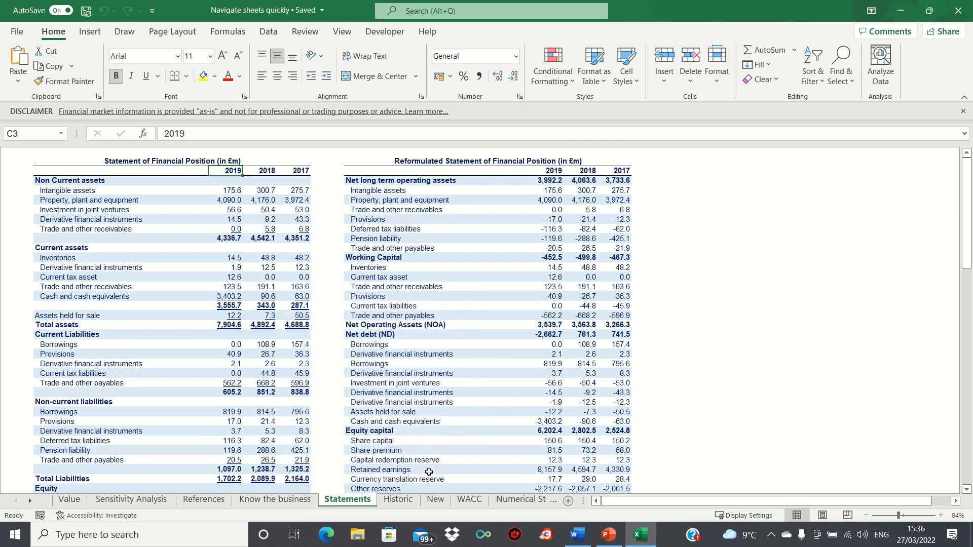
key("ctrl")
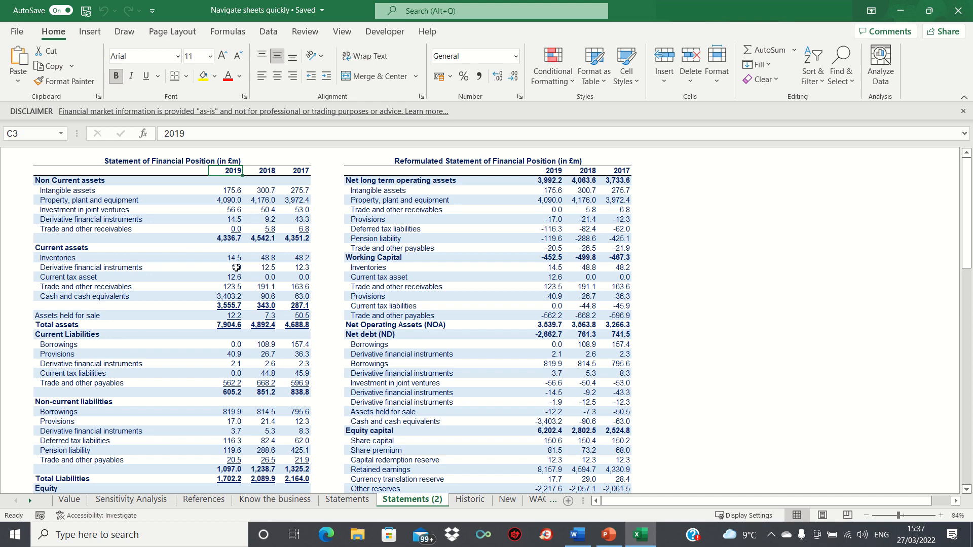
- Ctrl-click tabs to group Know the business, Statements, Historic and New with Statements (2)
key("ctrl")
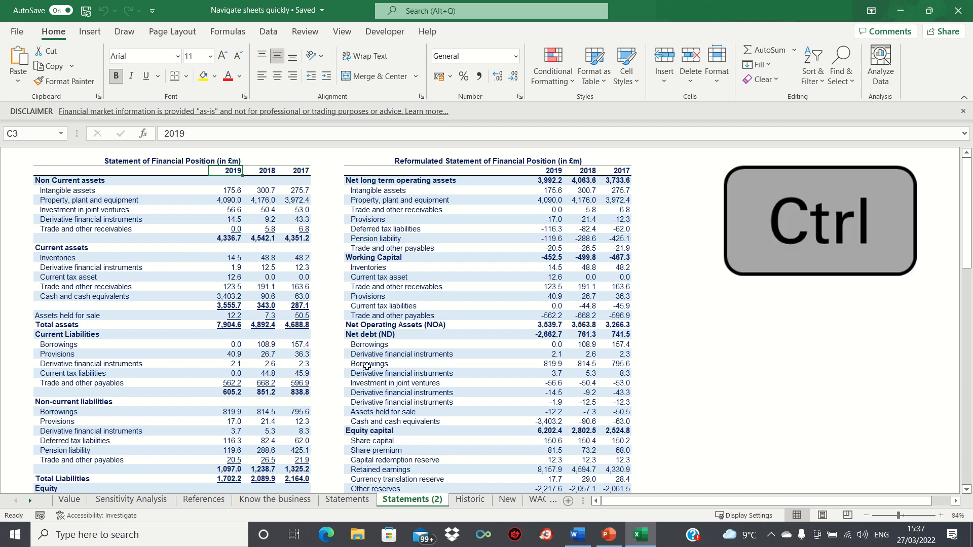
mouse_move(457, 486)
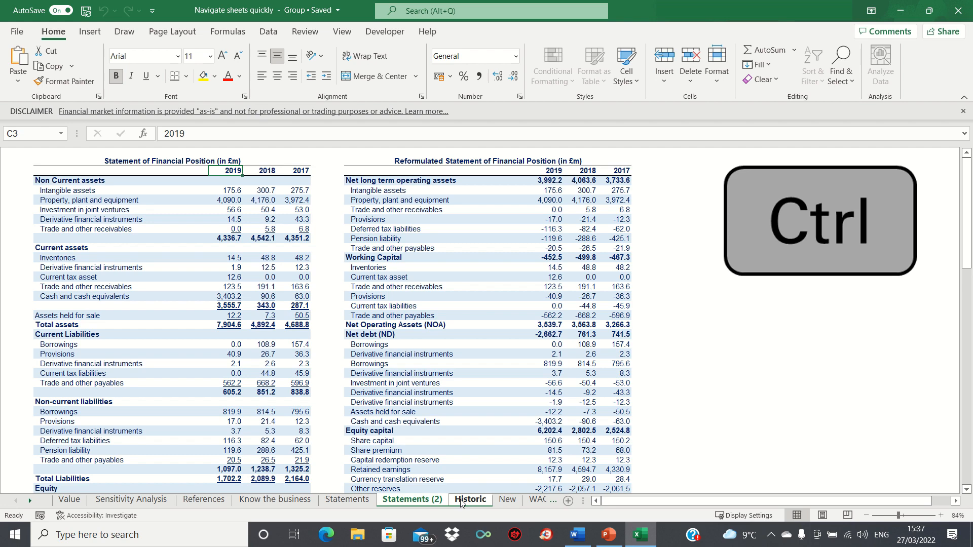
left_click(347, 499)
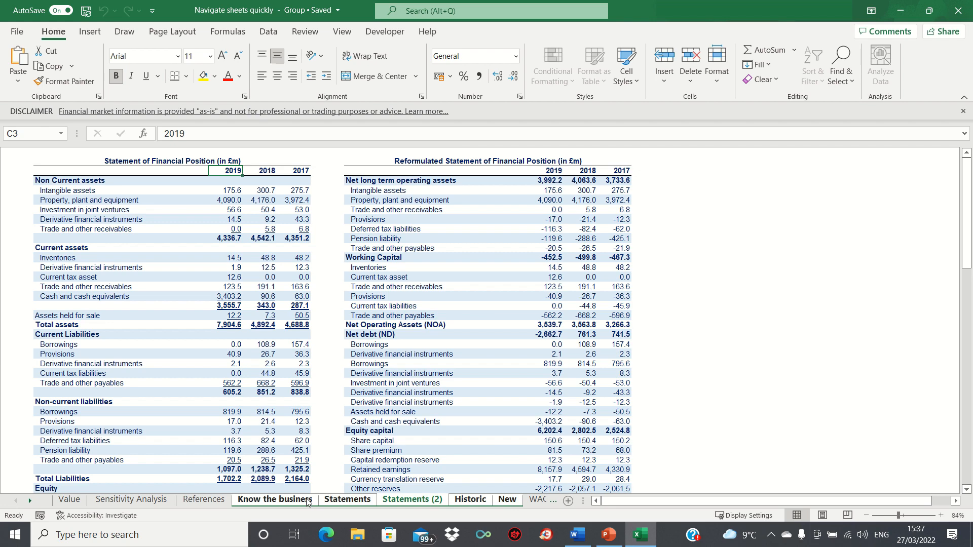
- Colour the five grouped sheet tabs green, then ungroup the sheets
right_click(274, 499)
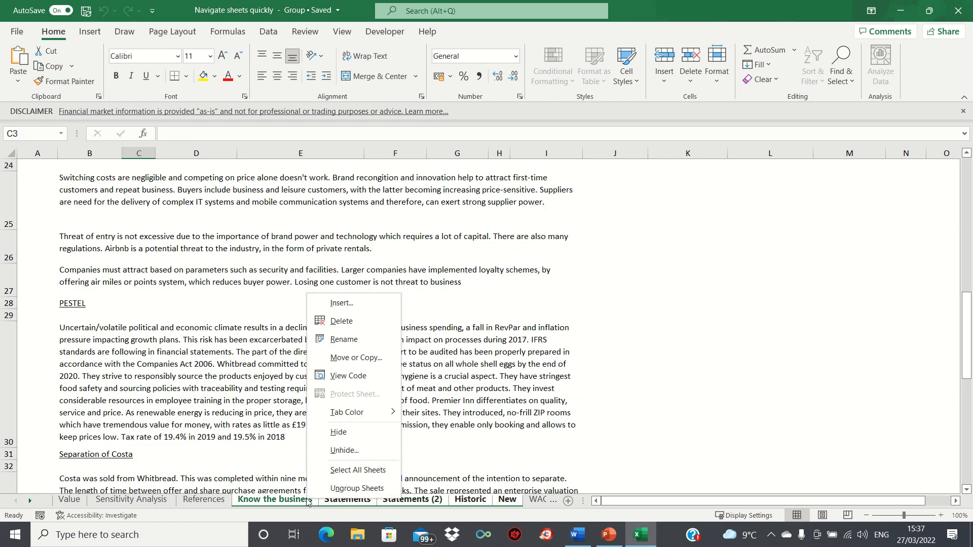
left_click(347, 412)
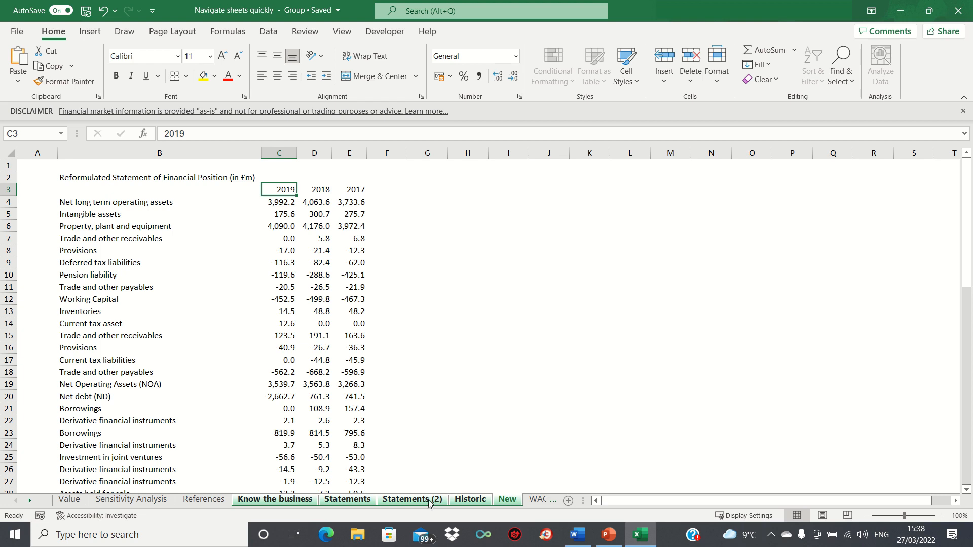
right_click(411, 500)
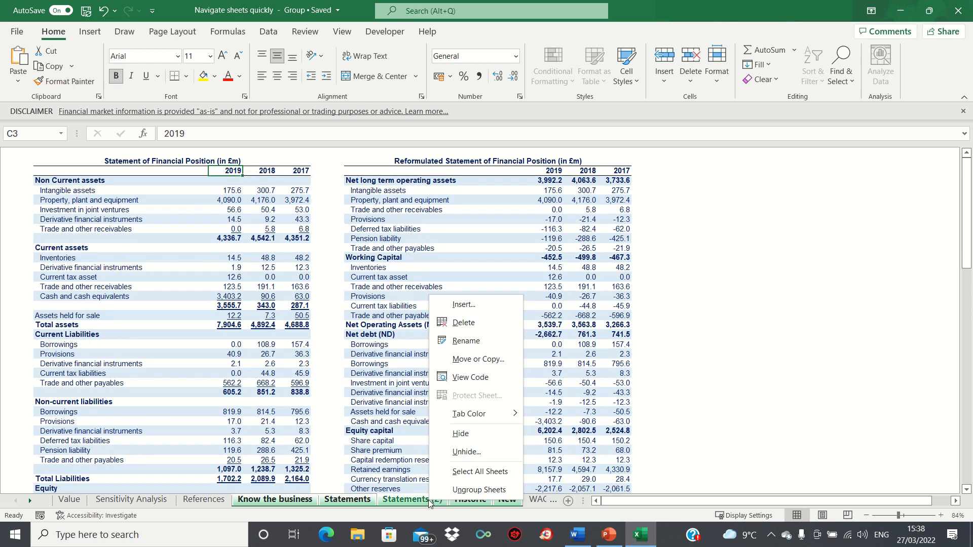
mouse_move(478, 490)
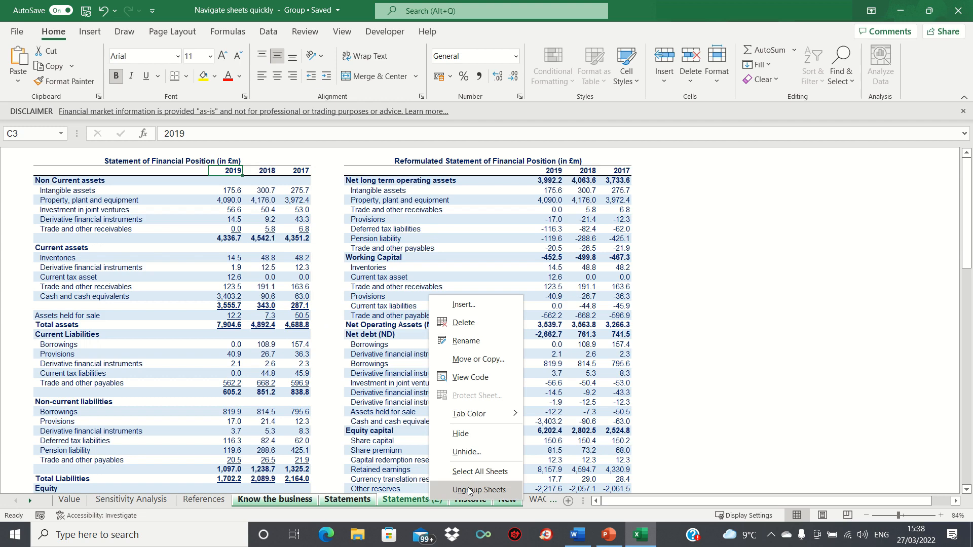
left_click(481, 489)
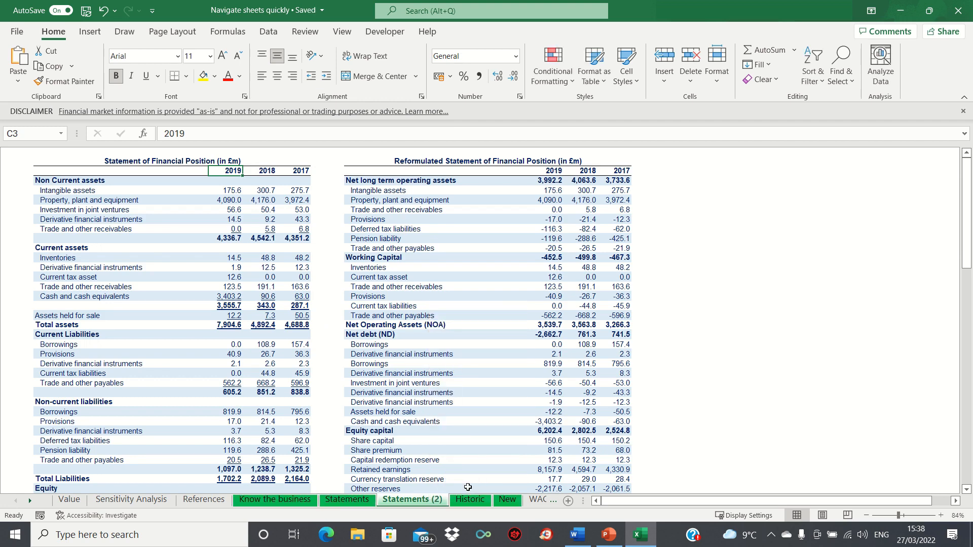
mouse_move(205, 172)
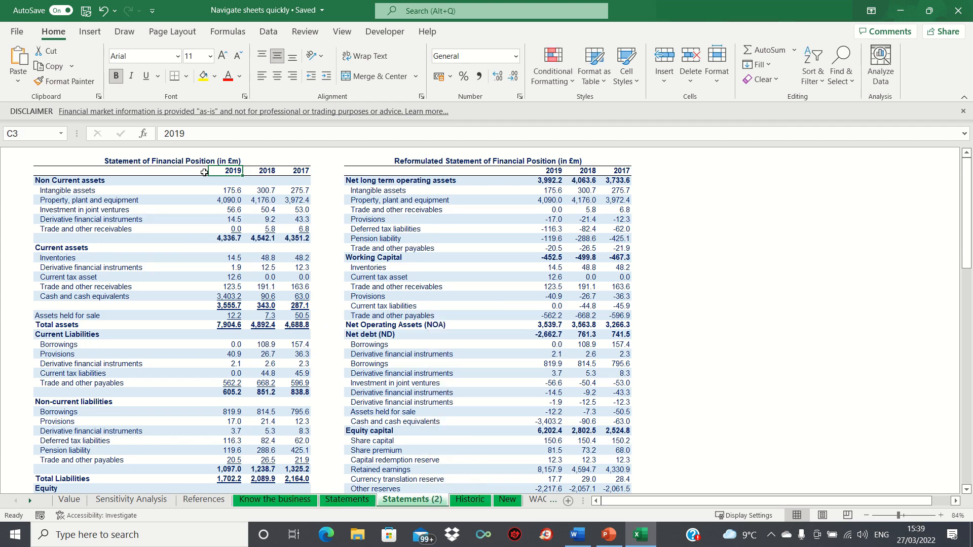